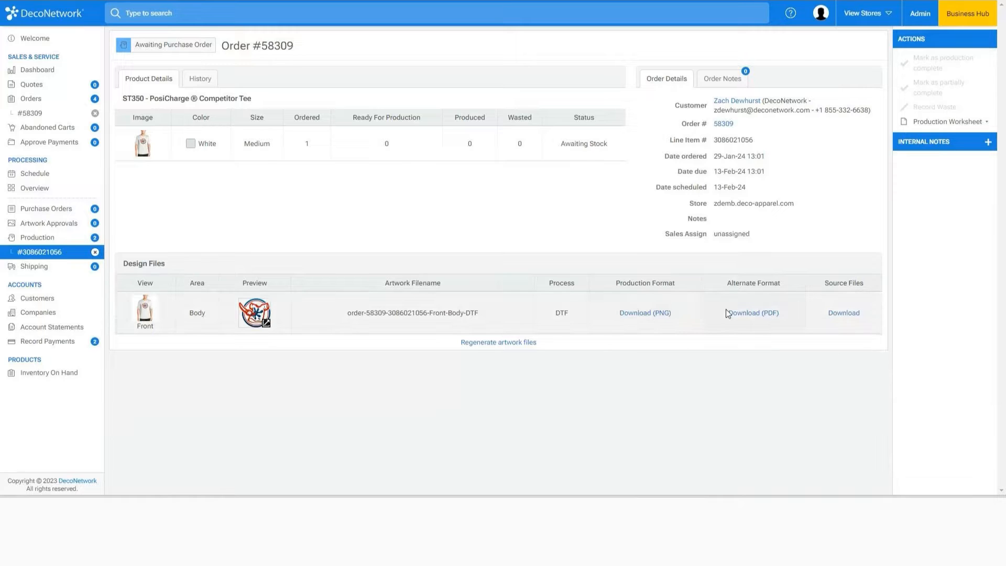
# - Scroll the CADlink Digital Factory page to the Packages section with the Direct To Film editions
pyautogui.click(752, 315)
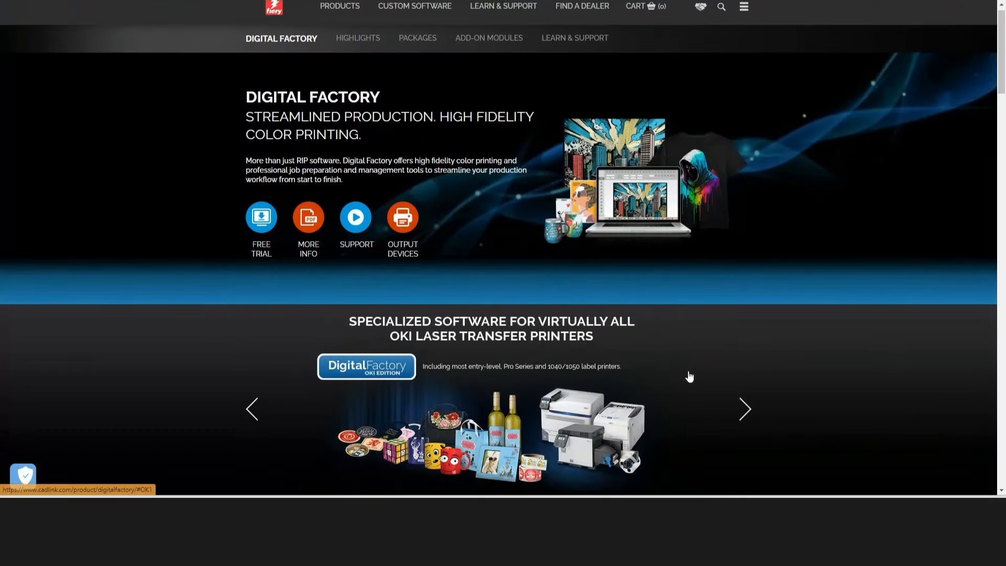
pyautogui.scroll(-3)
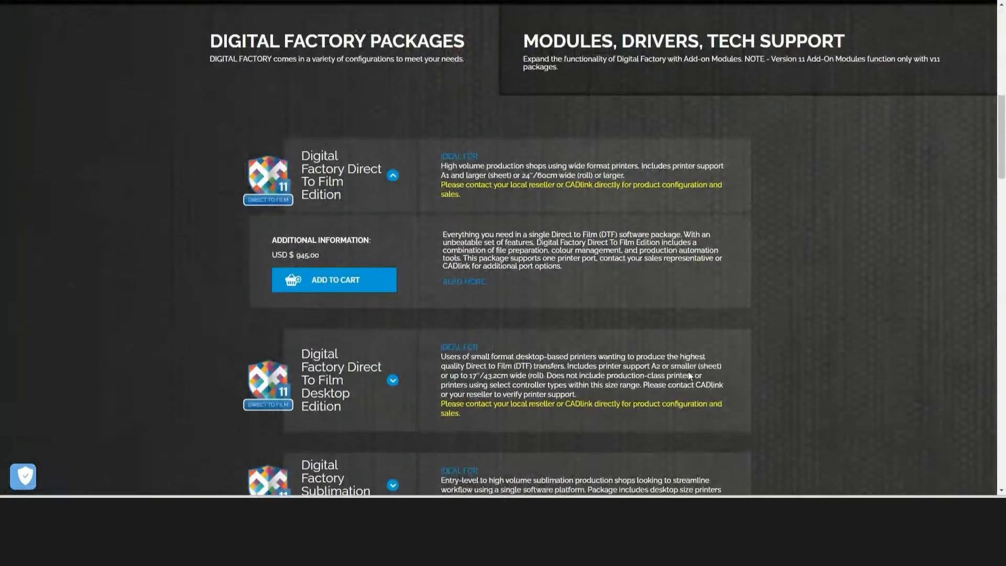
pyautogui.scroll(-3)
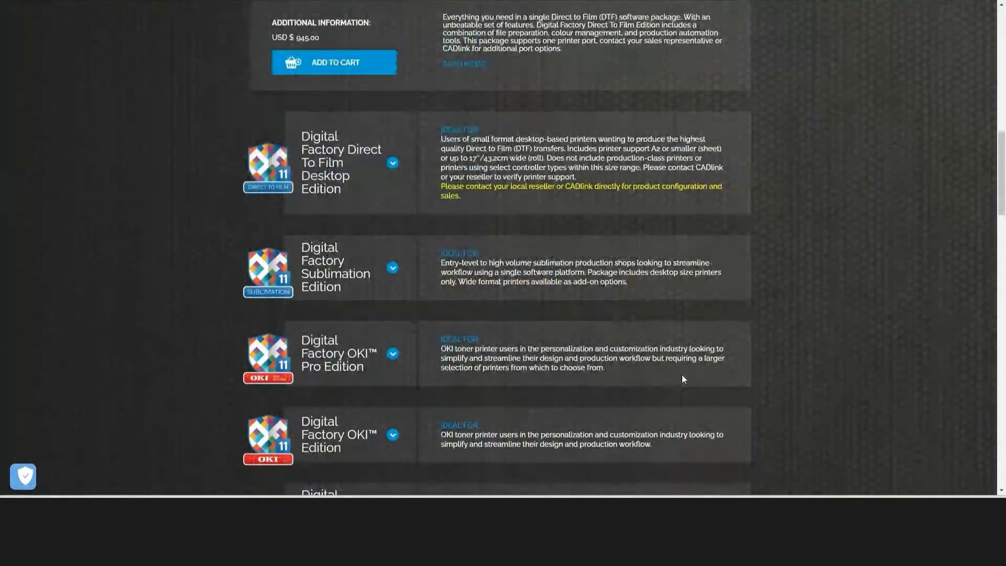
pyautogui.scroll(-3)
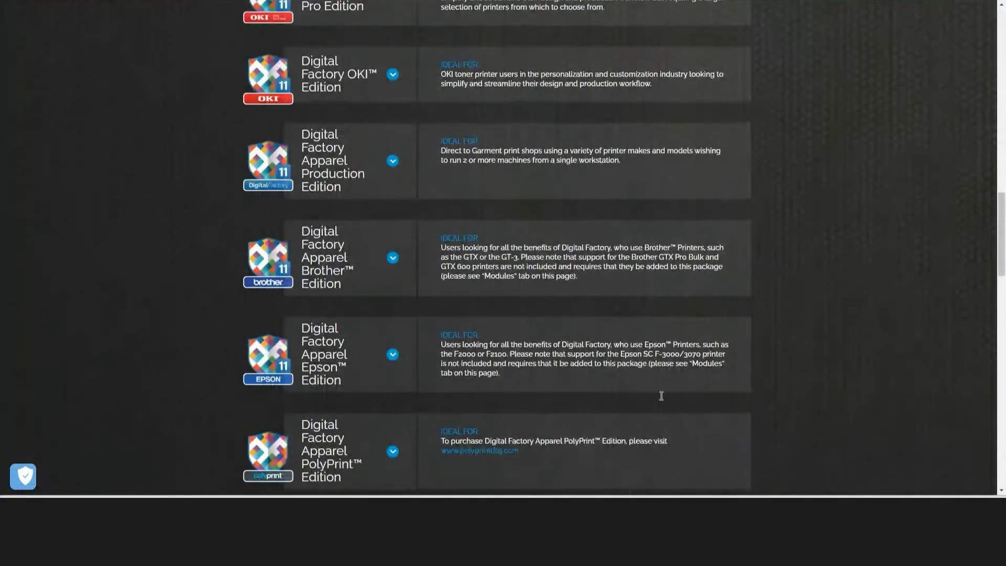
pyautogui.scroll(-3)
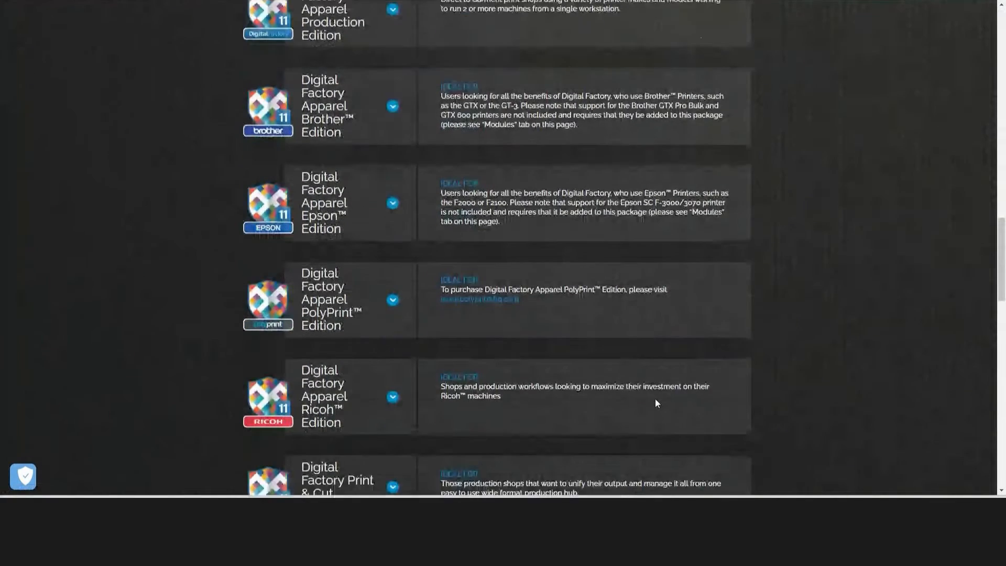
pyautogui.scroll(-3)
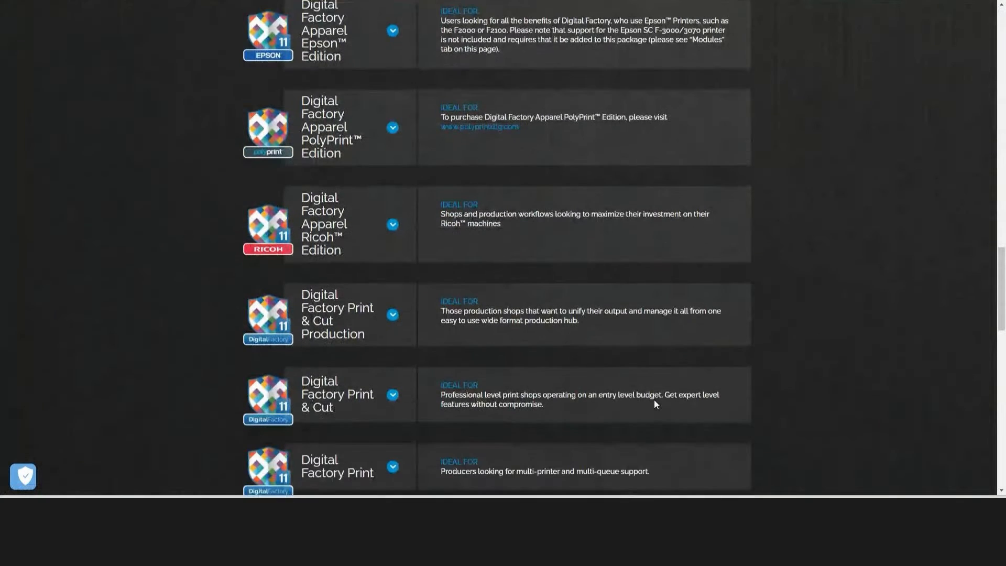
pyautogui.scroll(-3)
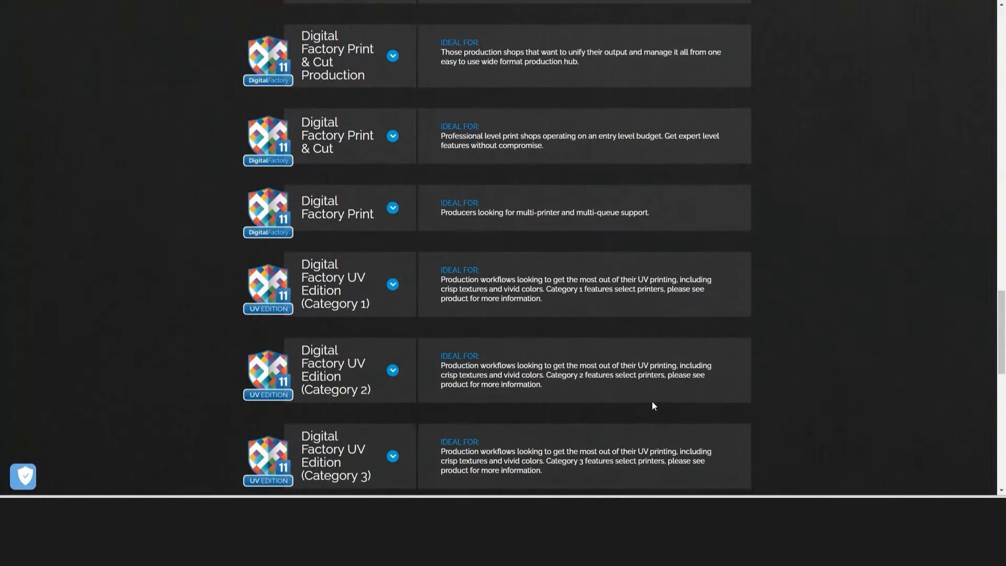
pyautogui.scroll(-3)
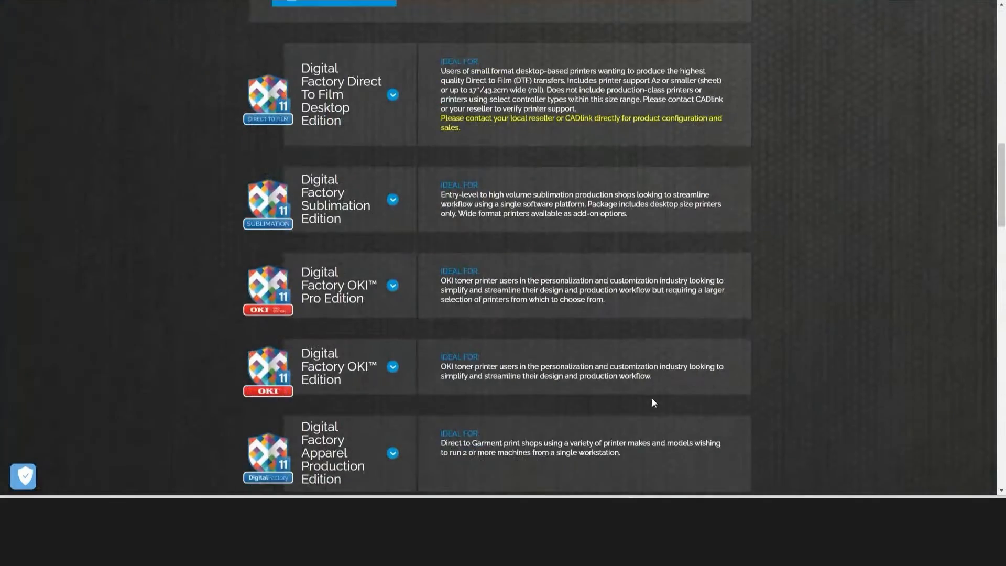
pyautogui.scroll(3)
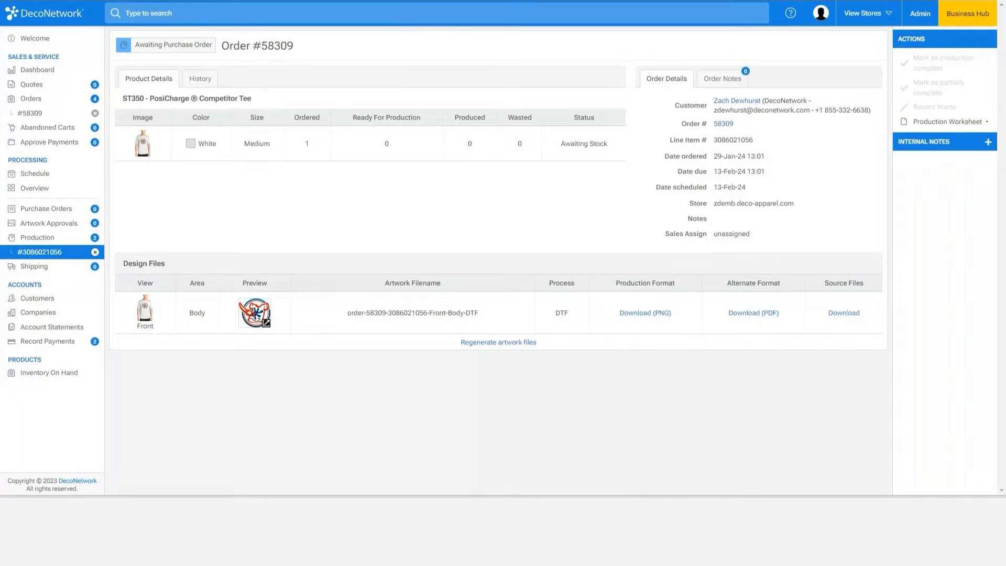
pyautogui.moveTo(415, 33)
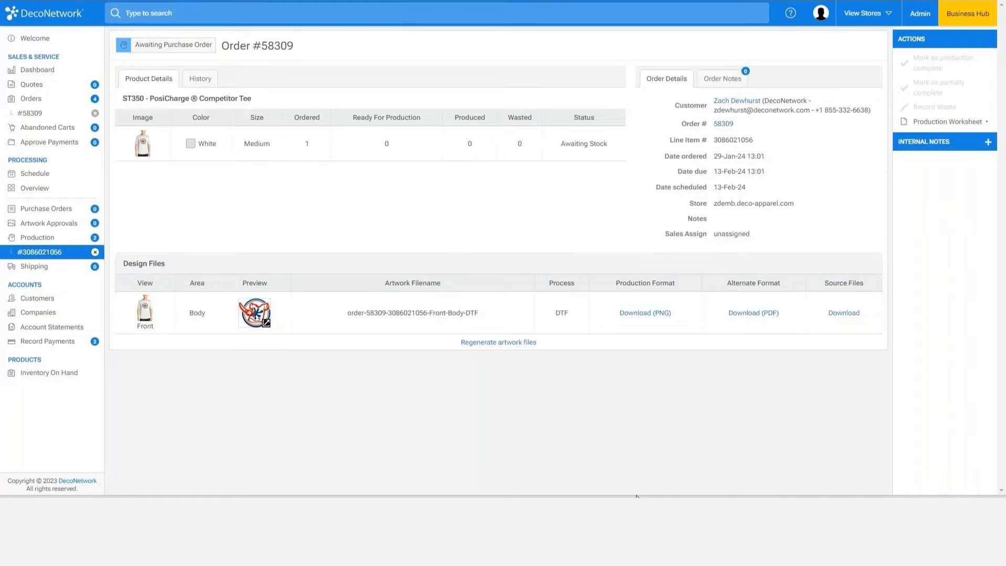
pyautogui.moveTo(663, 490)
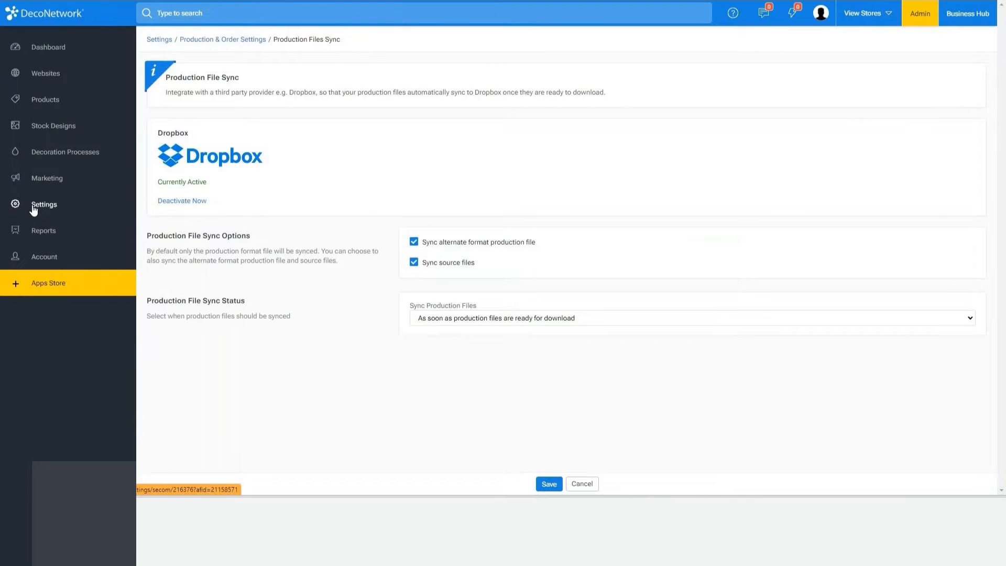
# - Show the Production Files Sync settings with Dropbox active and alternate-format and source files syncing
pyautogui.click(43, 204)
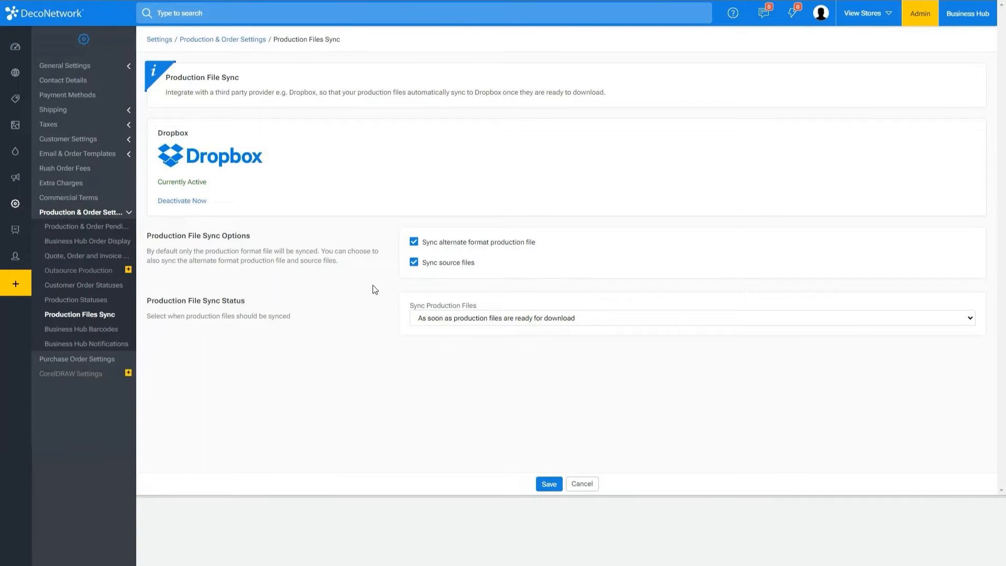
pyautogui.moveTo(388, 273)
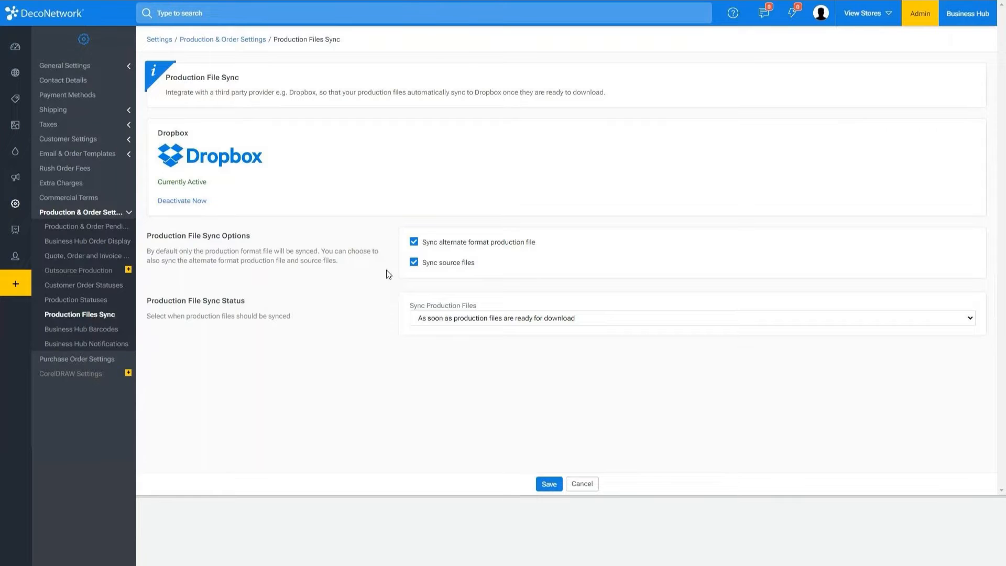
pyautogui.click(692, 318)
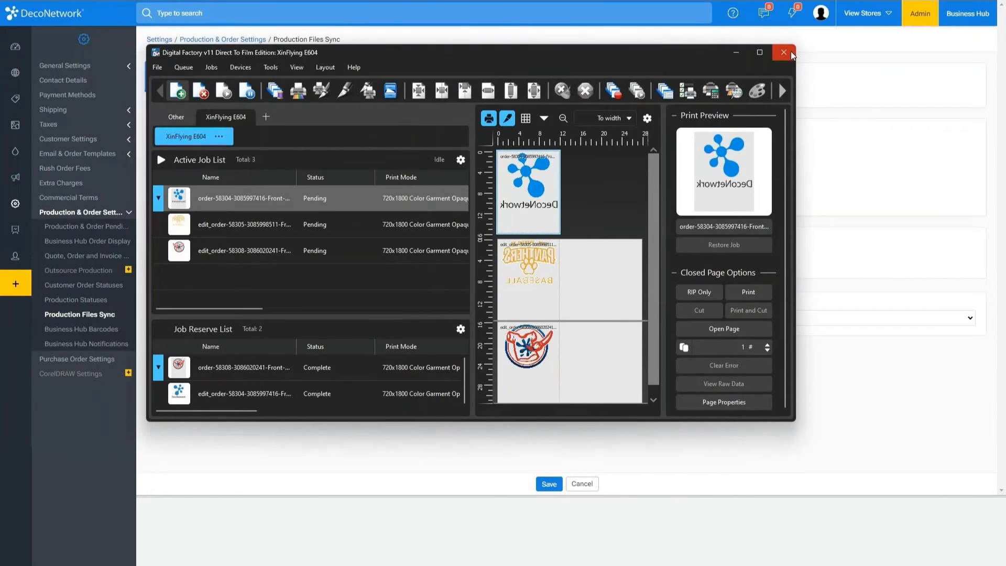
# - Maximize the Digital Factory DTF queue window showing the active and reserve job lists
pyautogui.click(758, 52)
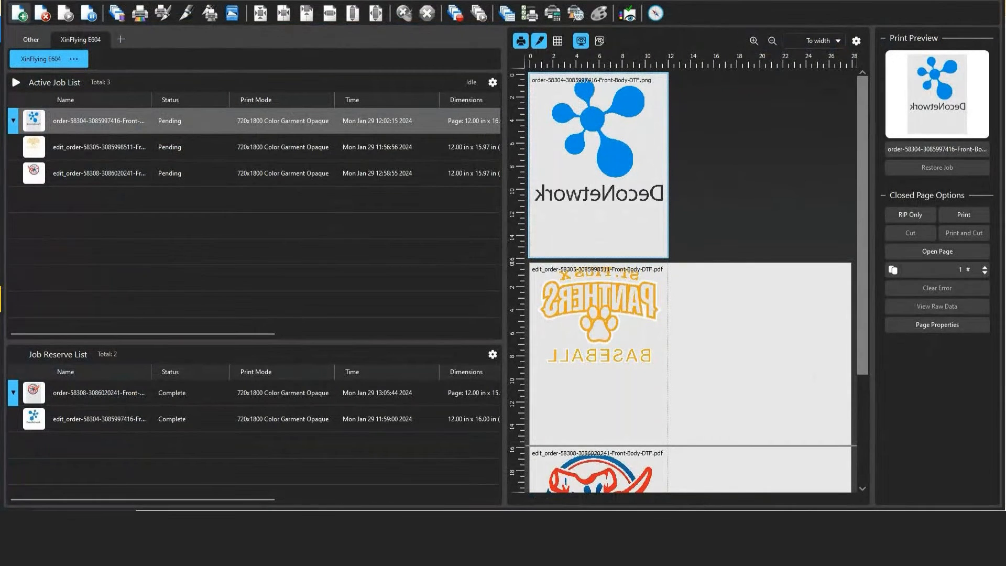
pyautogui.click(18, 13)
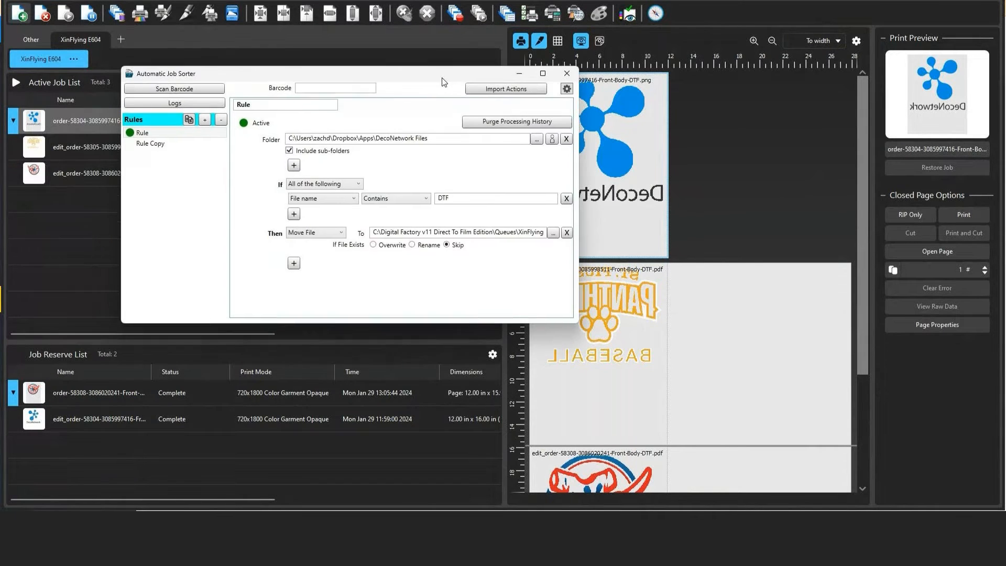
pyautogui.moveTo(252, 179)
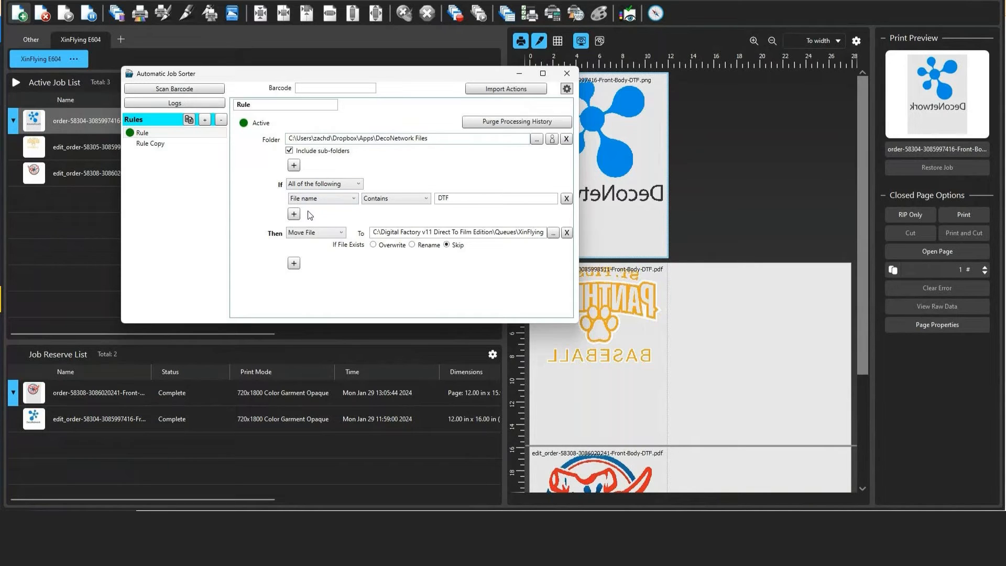
pyautogui.moveTo(319, 213)
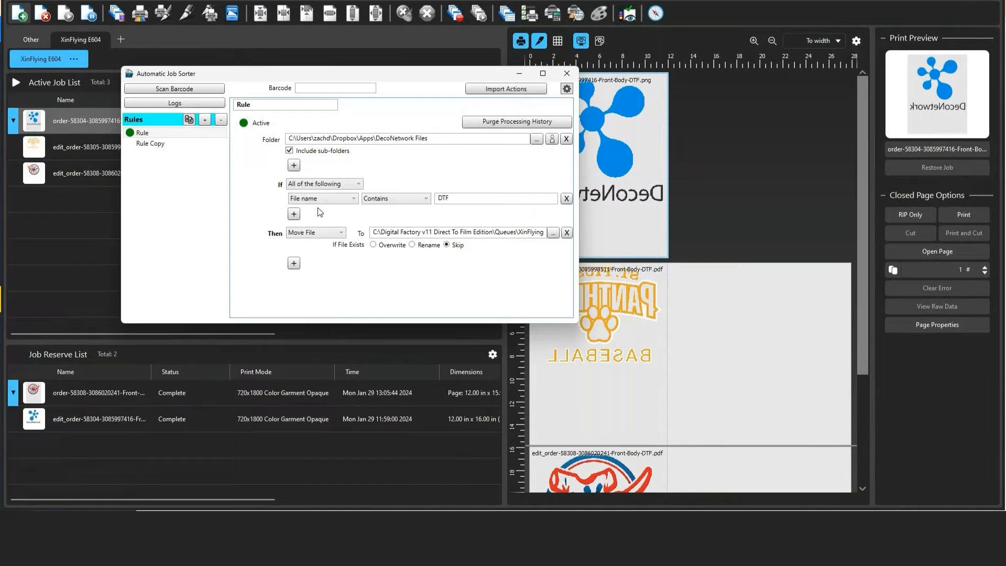
pyautogui.moveTo(450, 209)
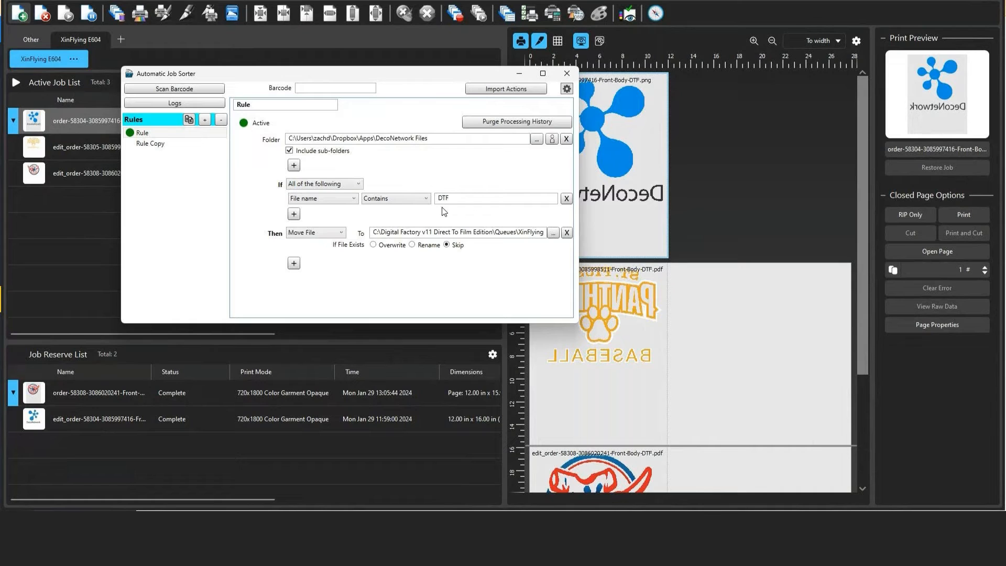
# - Leave the Automatic Job Sorter rule and expand the DTF Printing process in Decoration Processes
pyautogui.moveTo(166, 73); pyautogui.dragTo(170, 81)
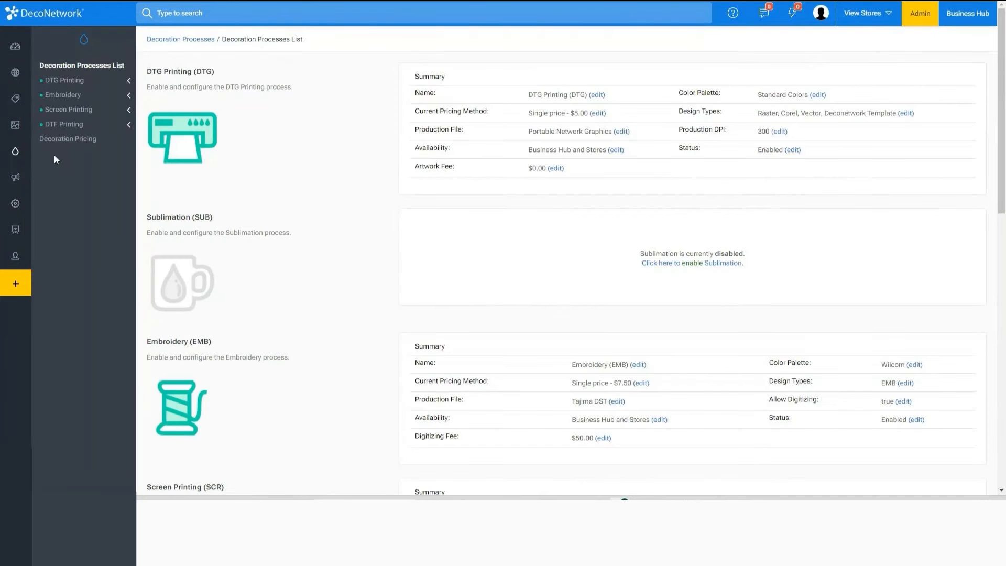
pyautogui.click(64, 124)
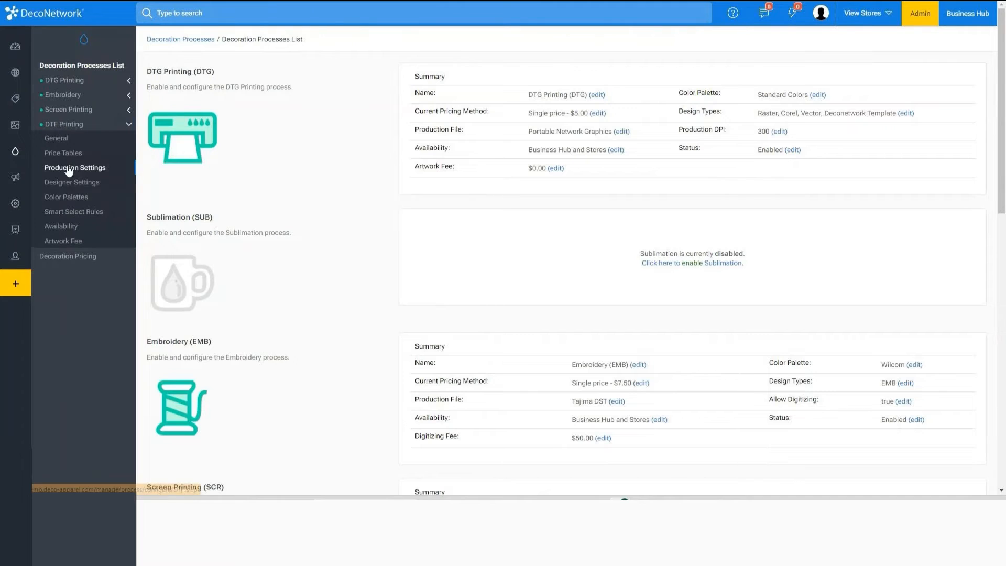
# - Show DTF Printing Production Settings with 300 DPI, PNG format and the filename pattern
pyautogui.click(76, 167)
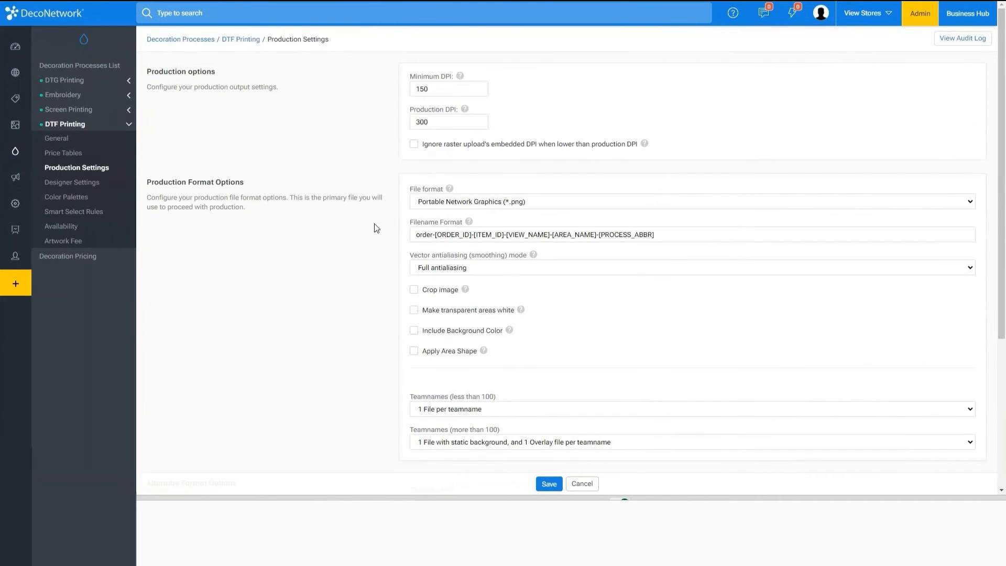
pyautogui.moveTo(411, 230)
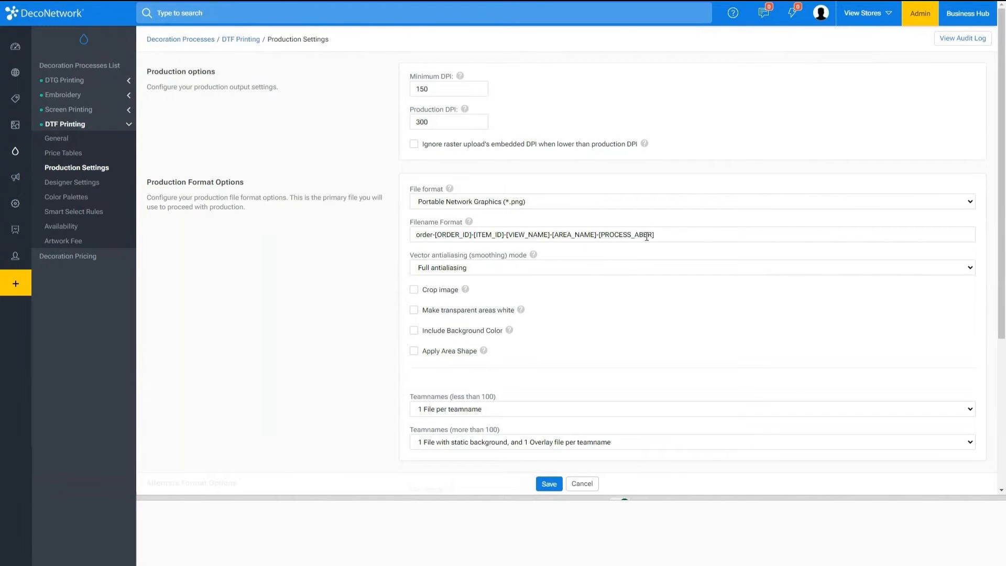
pyautogui.moveTo(57, 138)
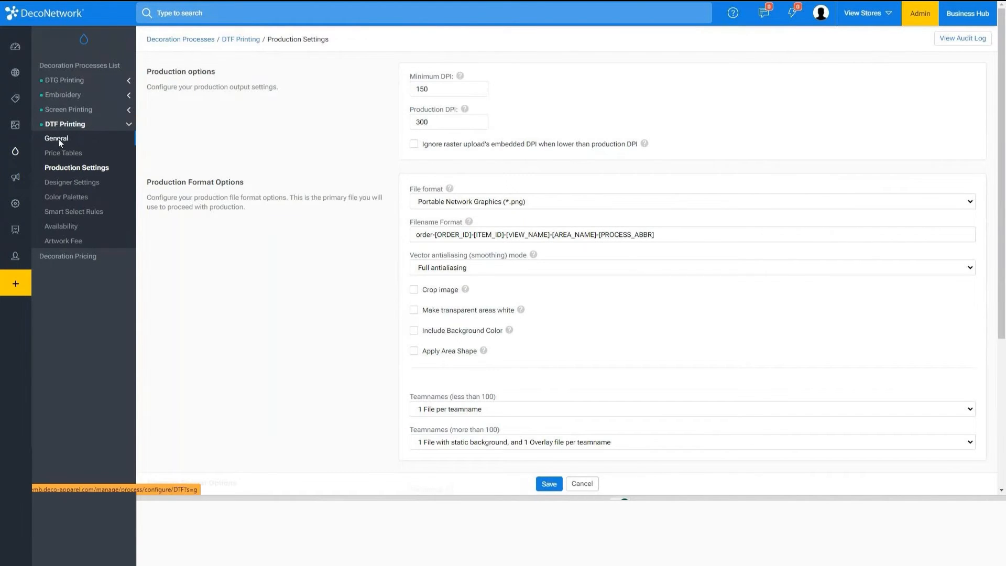
# - Show DTF Printing General details with abbreviation DTF and minimum quantity 1
pyautogui.click(57, 138)
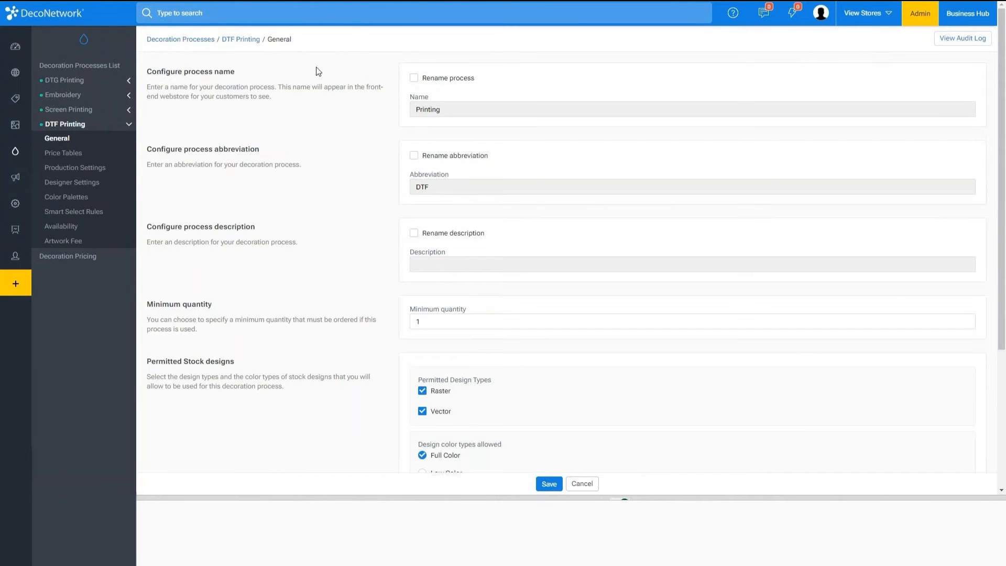
pyautogui.moveTo(66, 198)
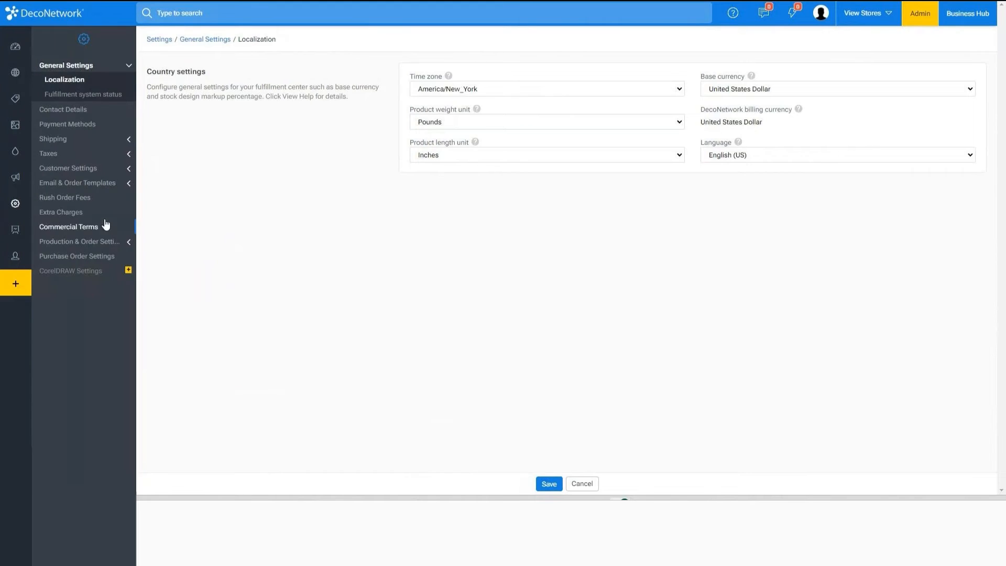
# - Return to Production Files Sync confirming Dropbox active with alternate-format and source-file syncing
pyautogui.click(79, 212)
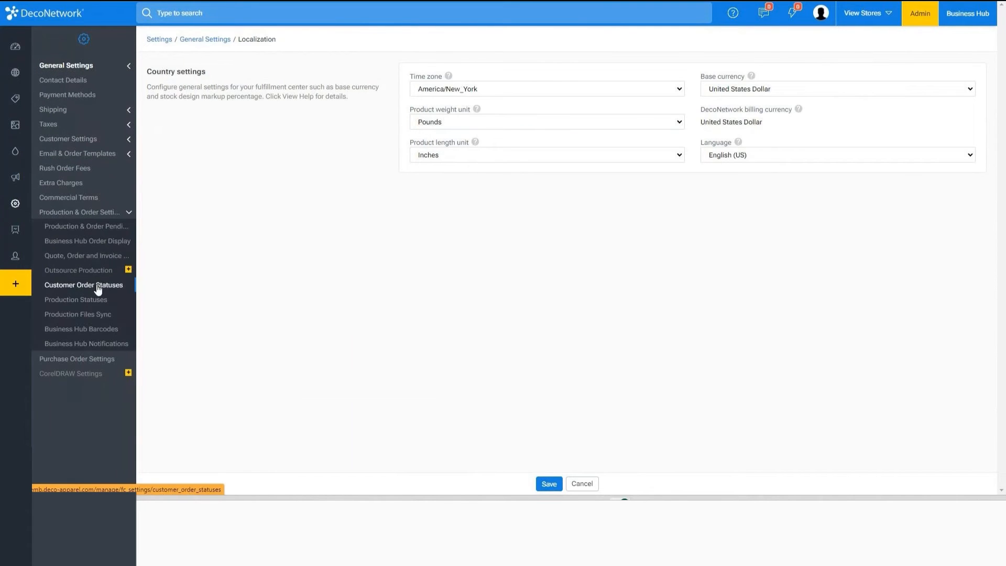
pyautogui.click(79, 313)
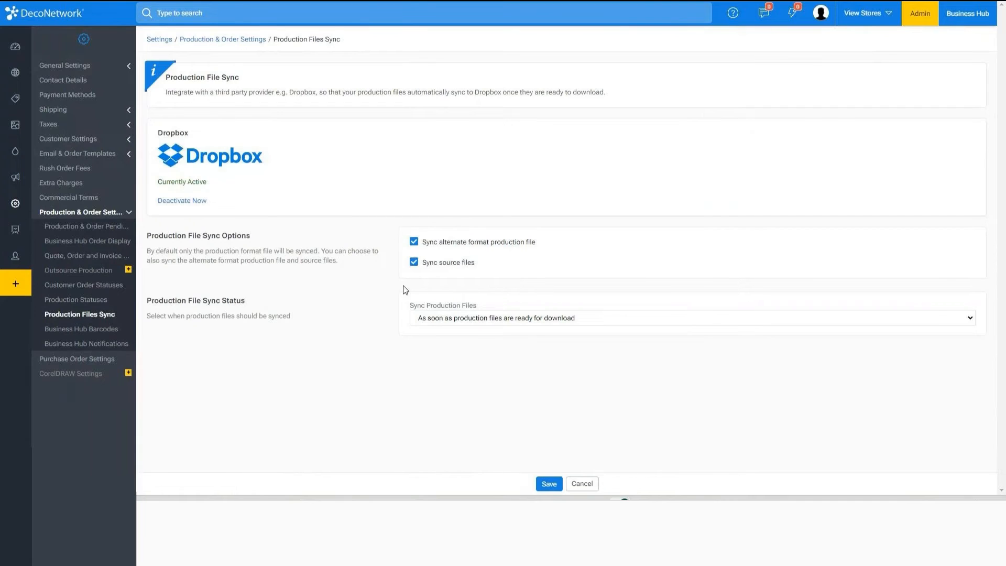
pyautogui.moveTo(388, 317)
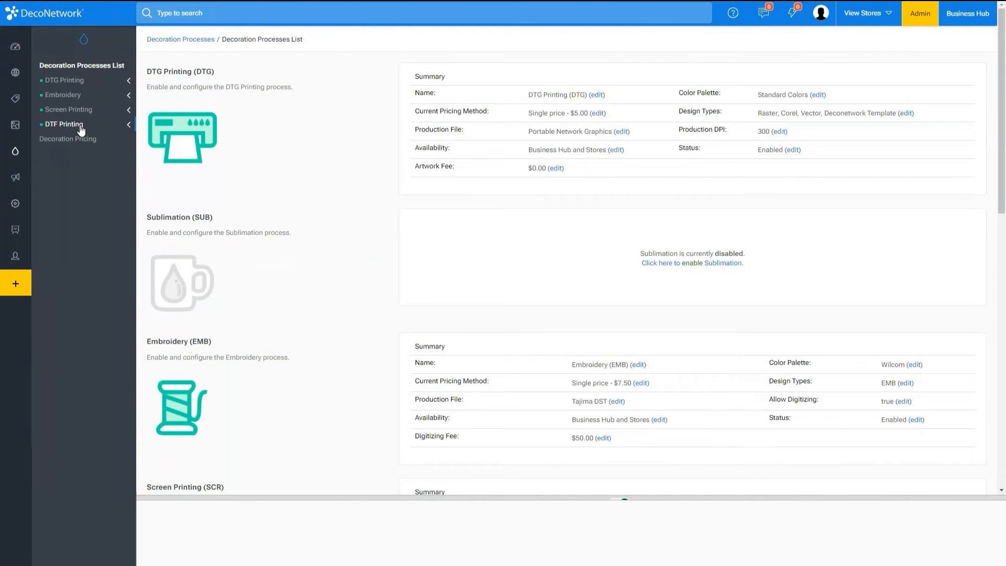
# - Return to the DTF Printing Production Settings page under Decoration Processes
pyautogui.click(64, 124)
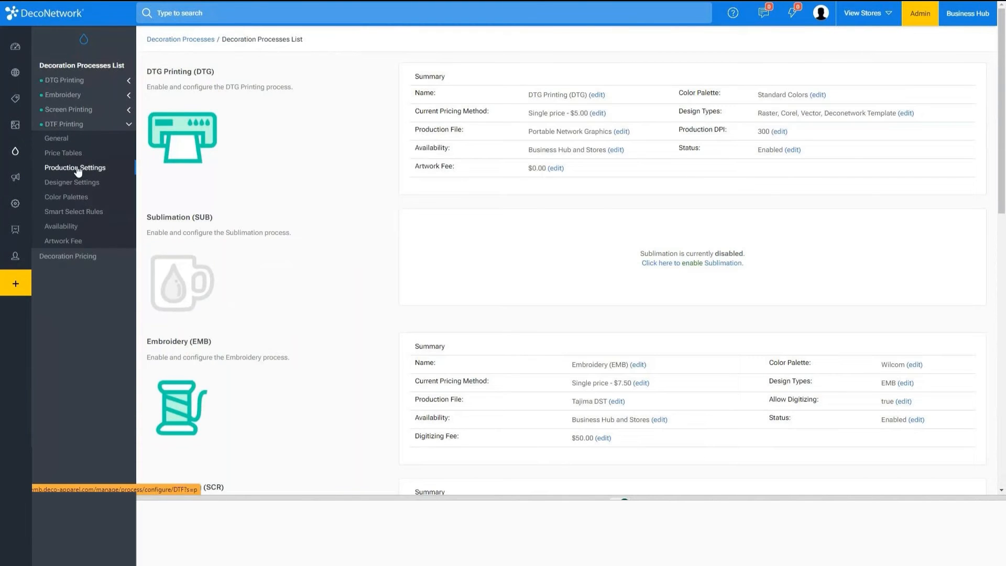
pyautogui.click(76, 167)
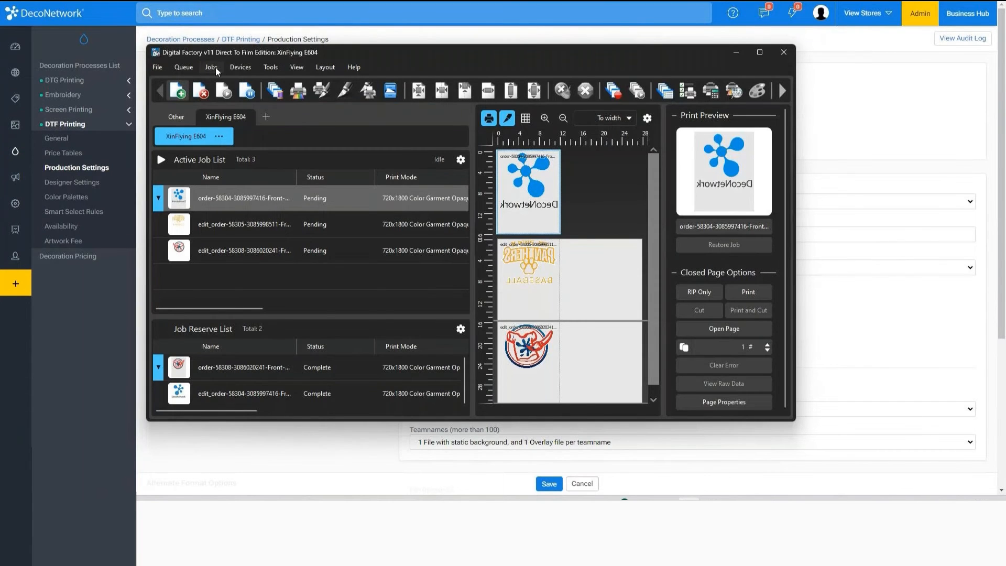
pyautogui.click(210, 67)
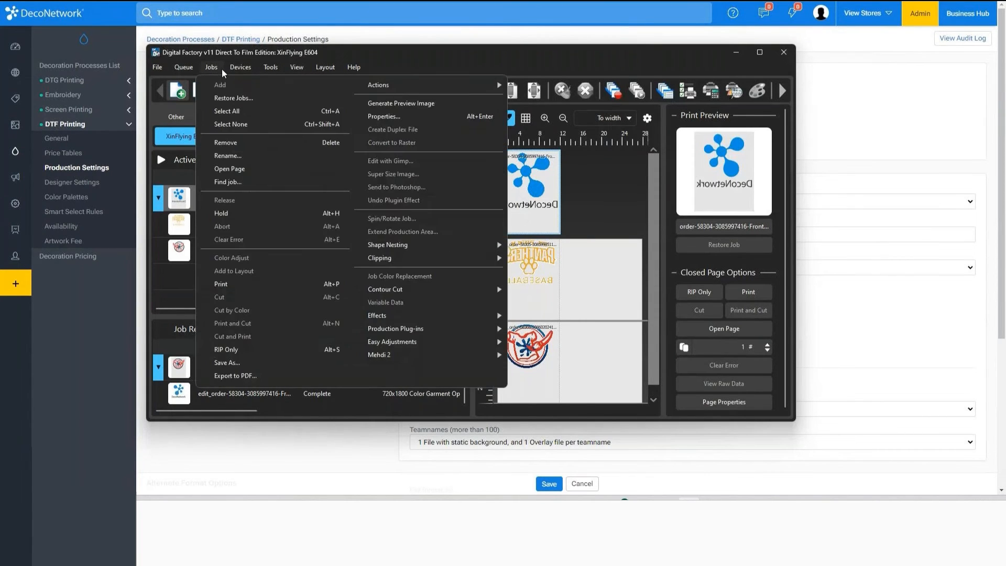
pyautogui.click(270, 67)
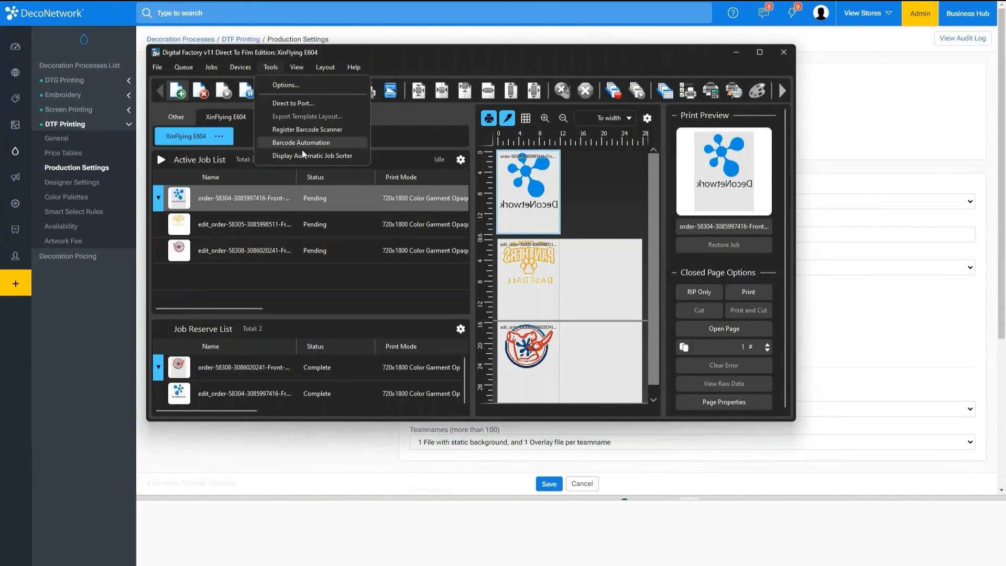
pyautogui.click(313, 155)
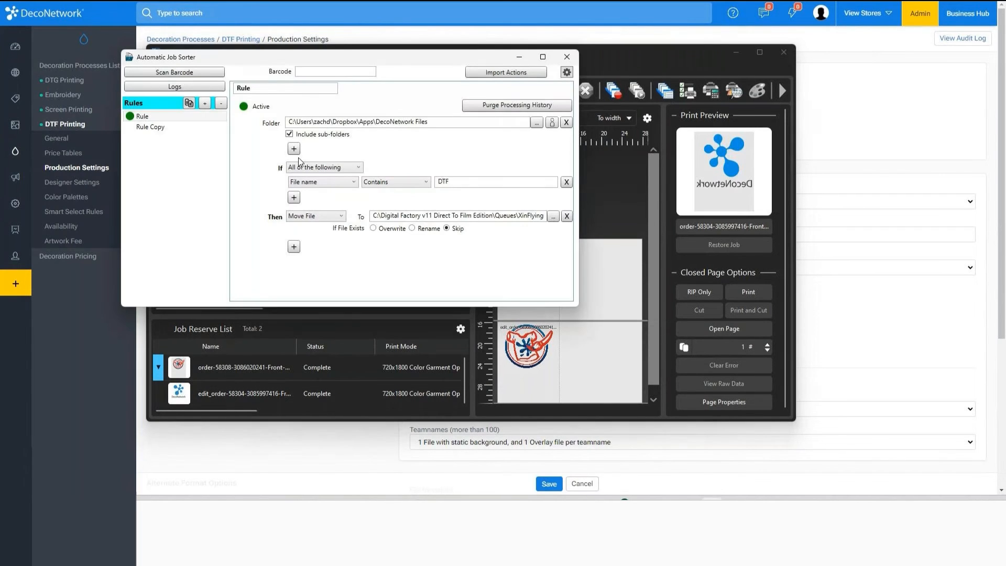
pyautogui.moveTo(351, 162)
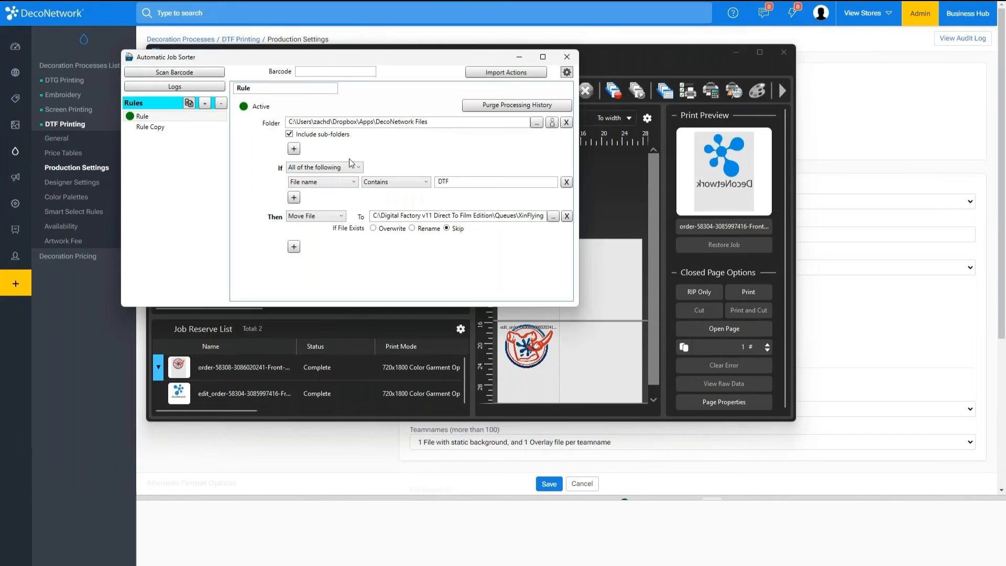
pyautogui.moveTo(371, 167)
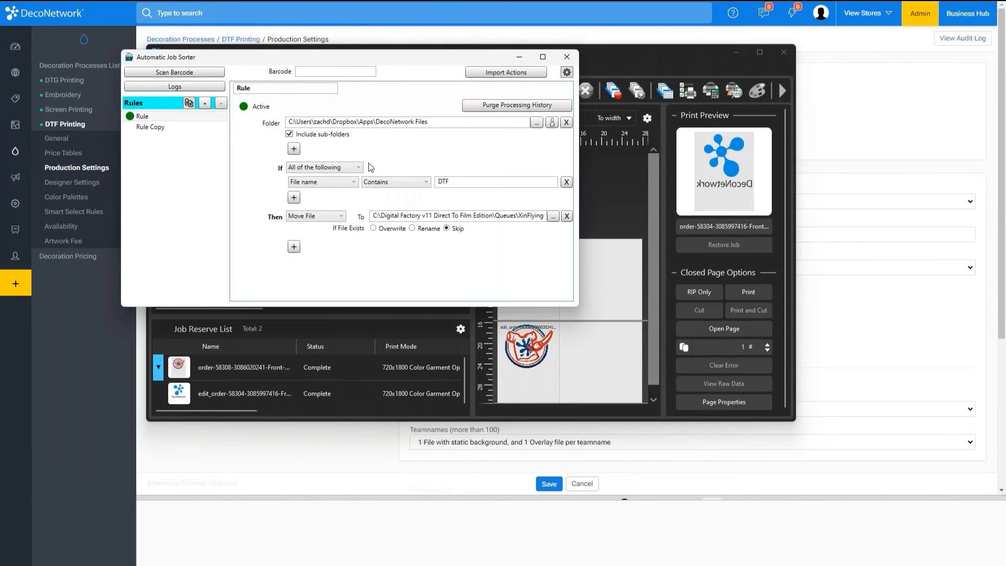
pyautogui.moveTo(673, 190)
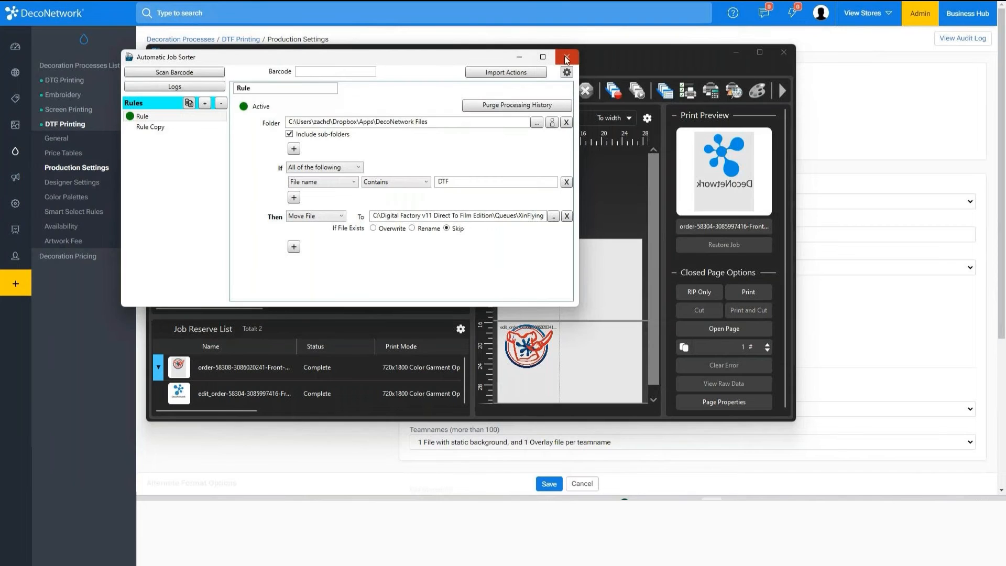
pyautogui.click(564, 56)
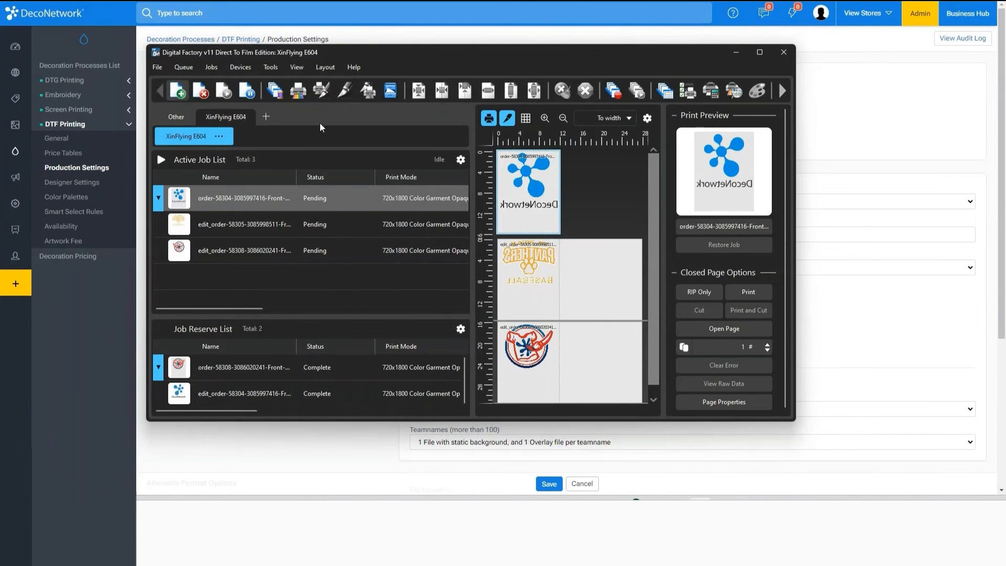
pyautogui.moveTo(298, 90)
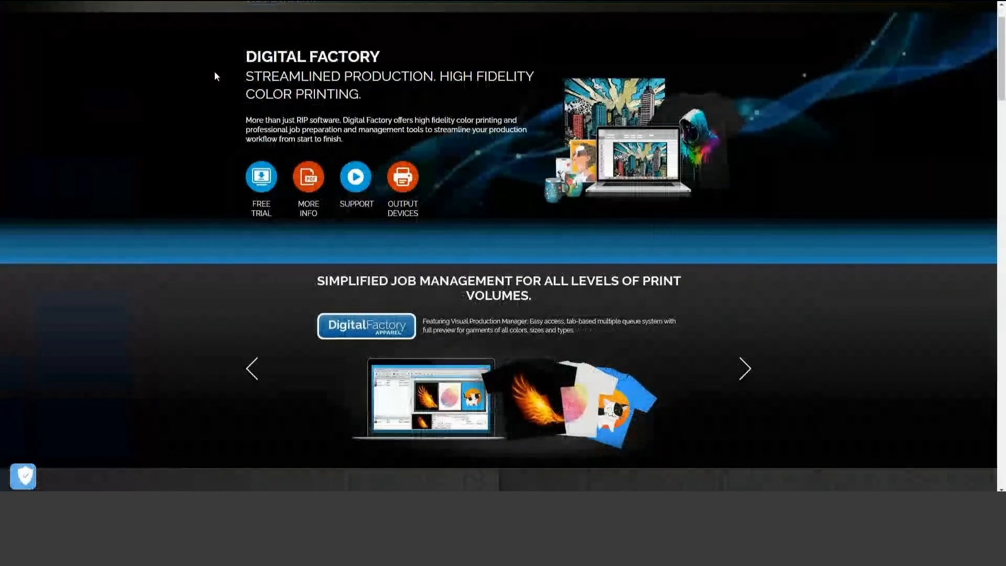
# - Scroll to the Digital Factory Packages list covering OKI, Apparel, Print & Cut and UV editions
pyautogui.scroll(-3)
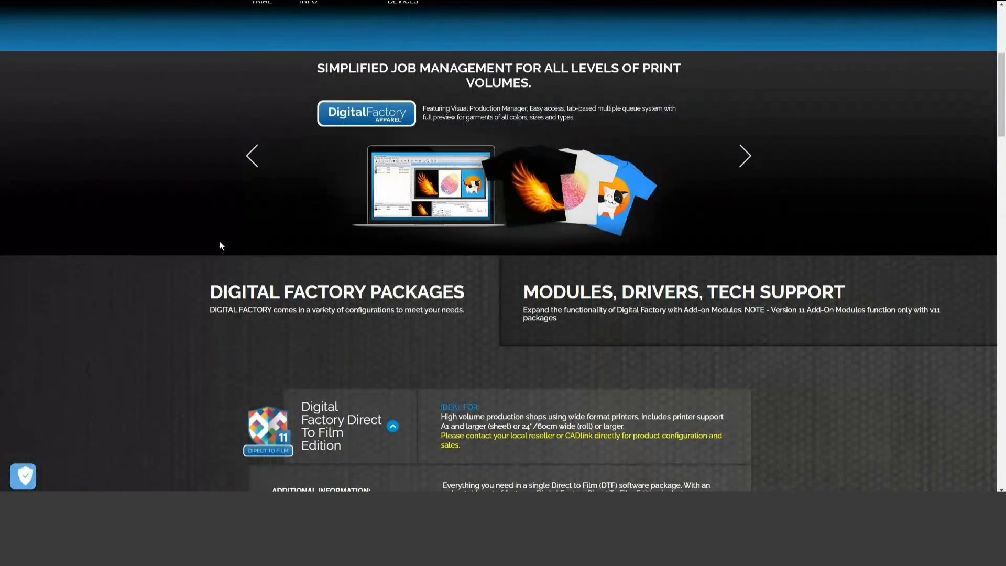
pyautogui.scroll(-3)
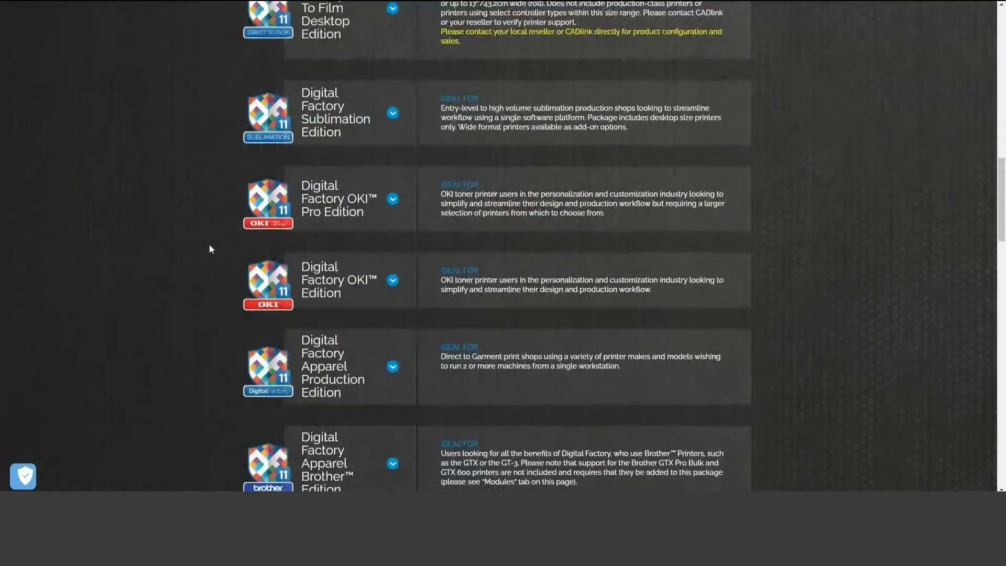
pyautogui.scroll(-3)
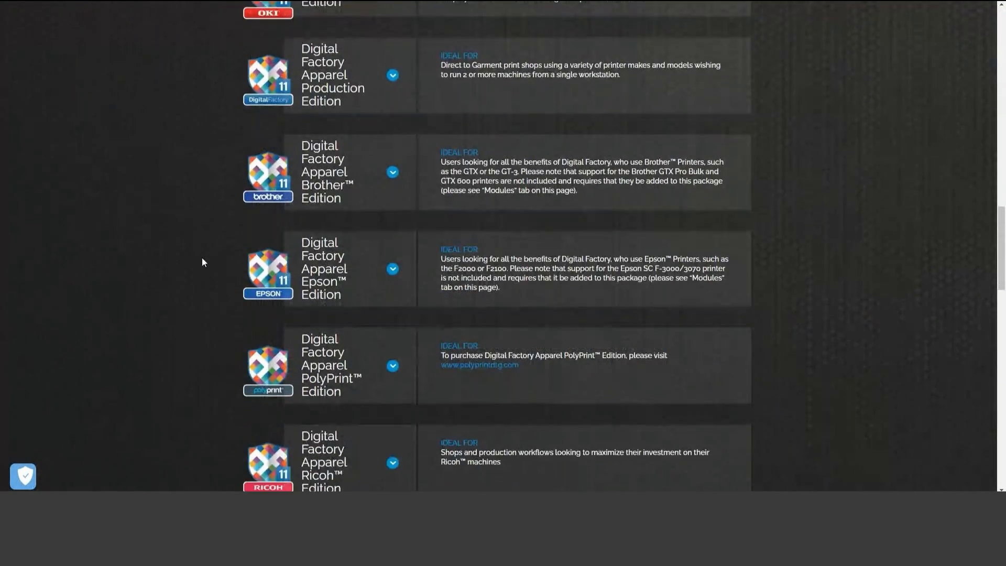
pyautogui.scroll(-3)
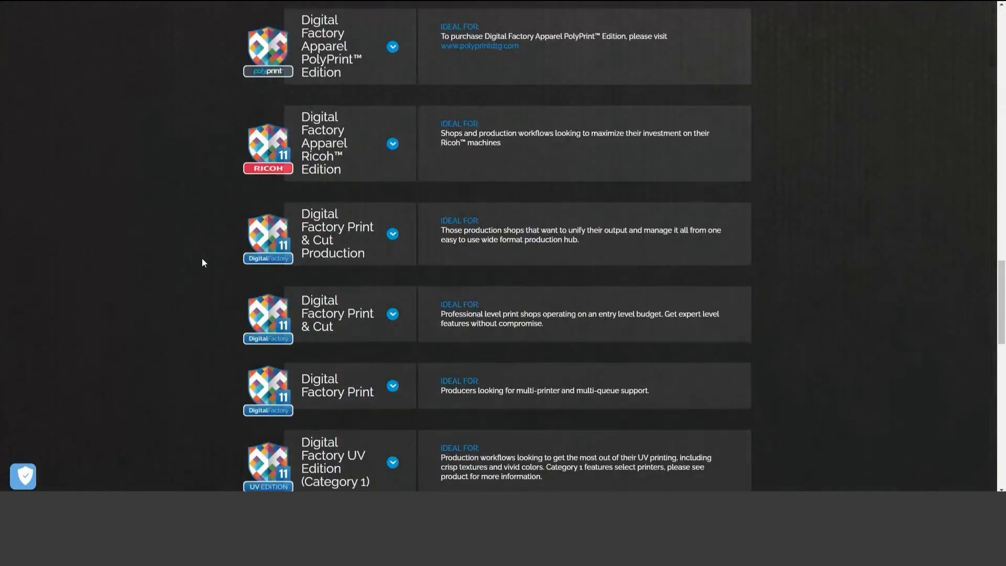
pyautogui.scroll(-3)
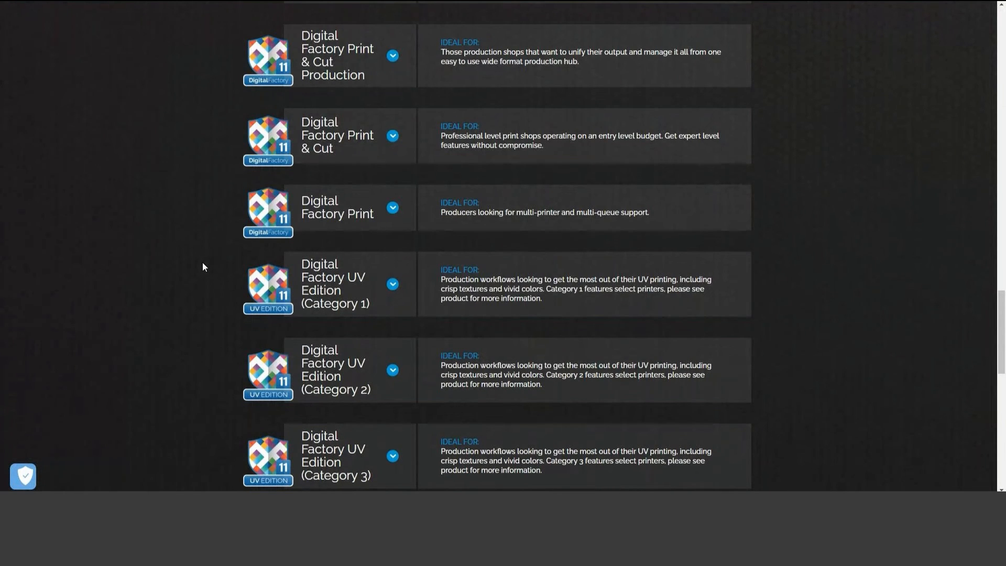
pyautogui.scroll(-3)
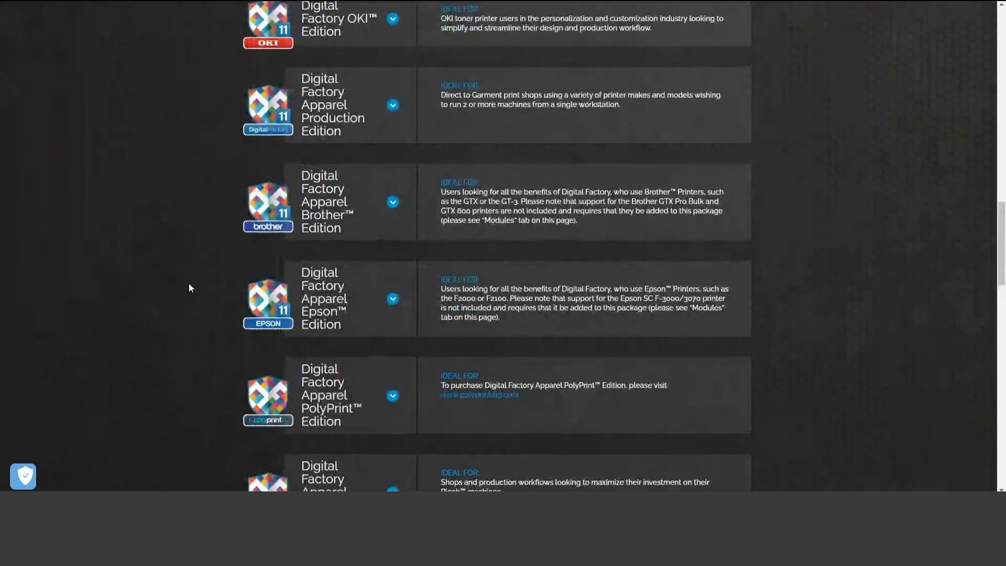
pyautogui.scroll(3)
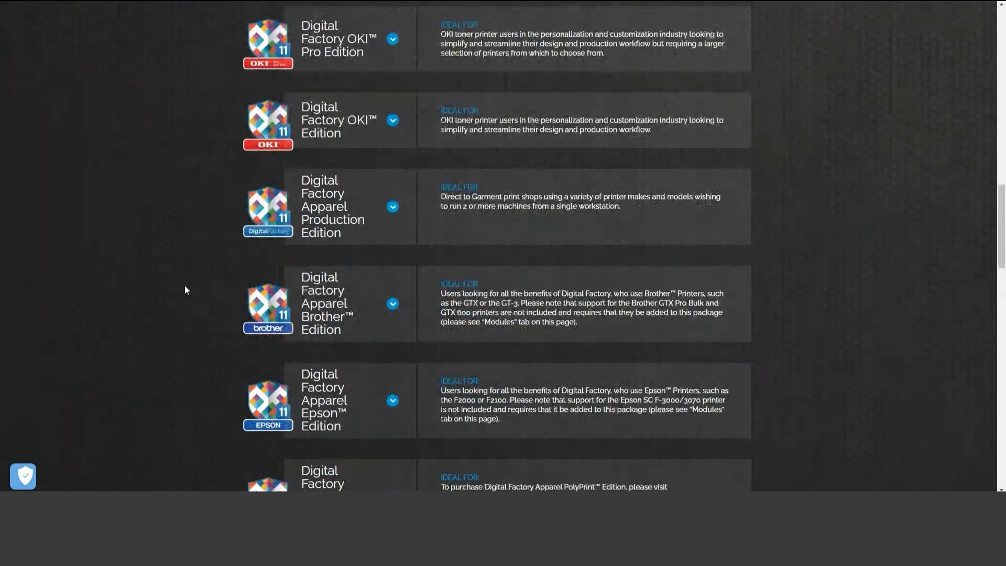
pyautogui.moveTo(201, 121)
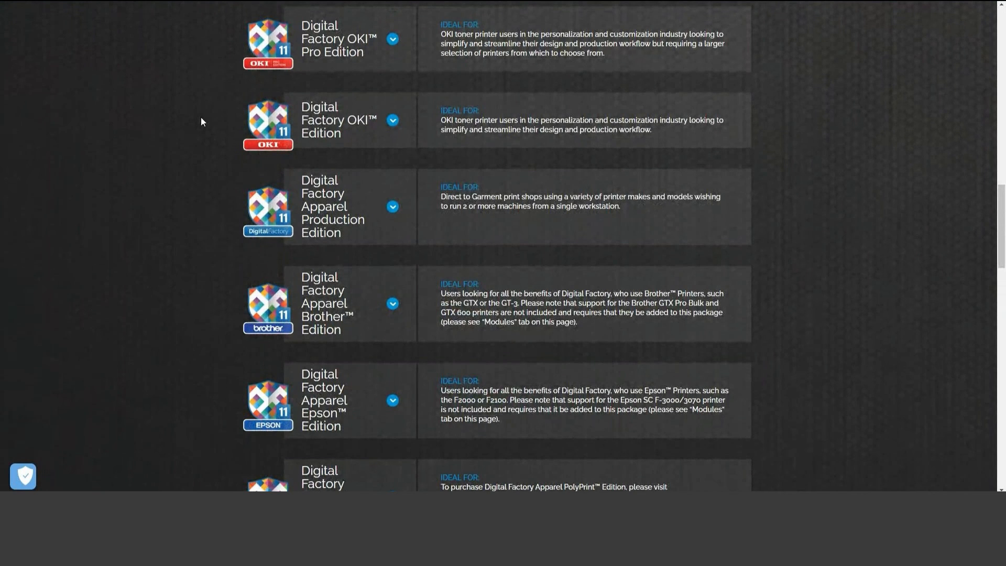